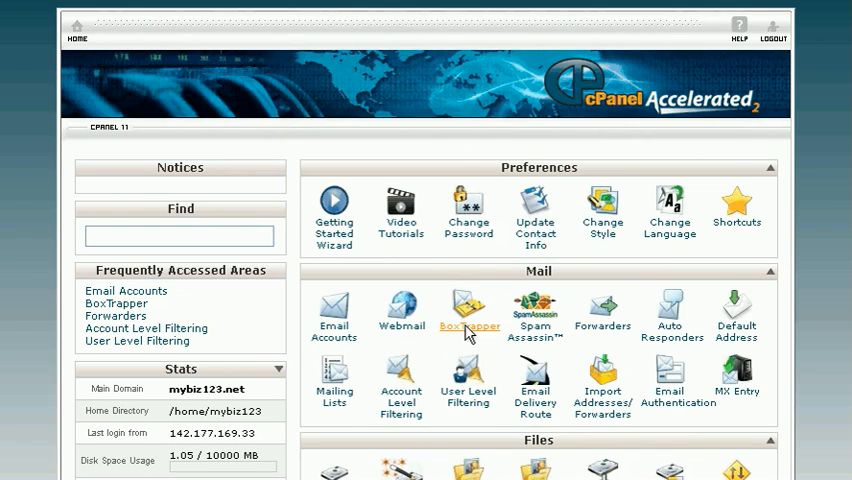
click(468, 312)
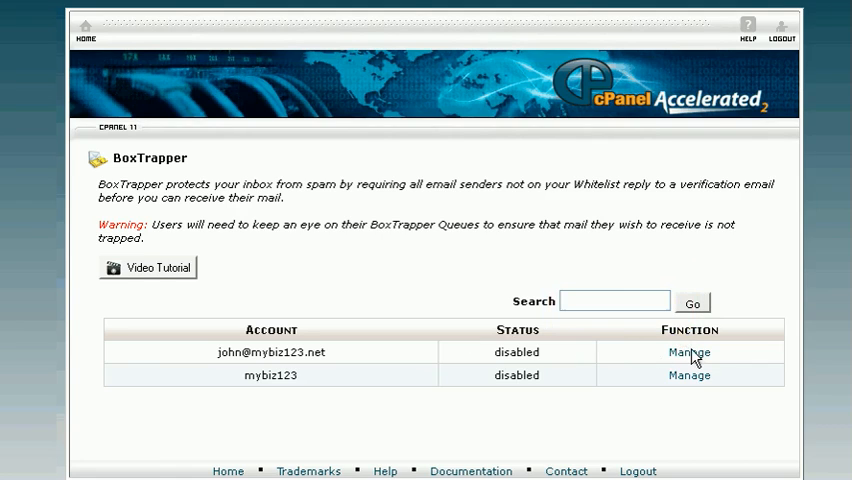
click(688, 352)
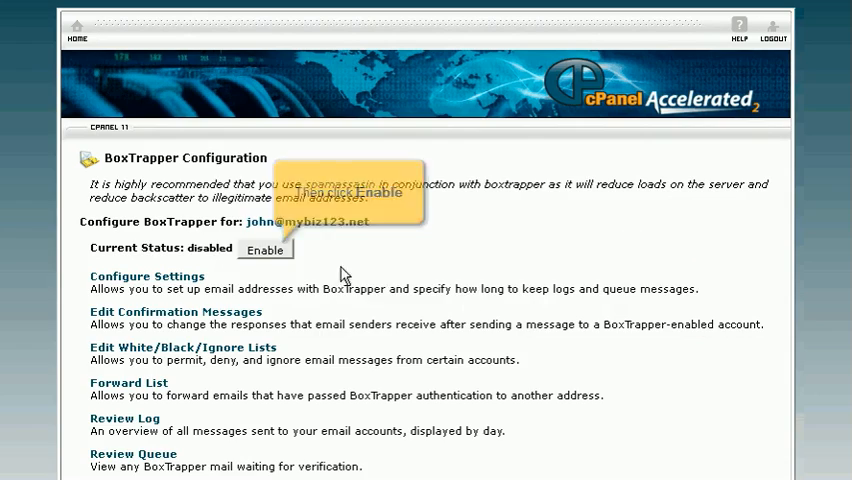
click(264, 250)
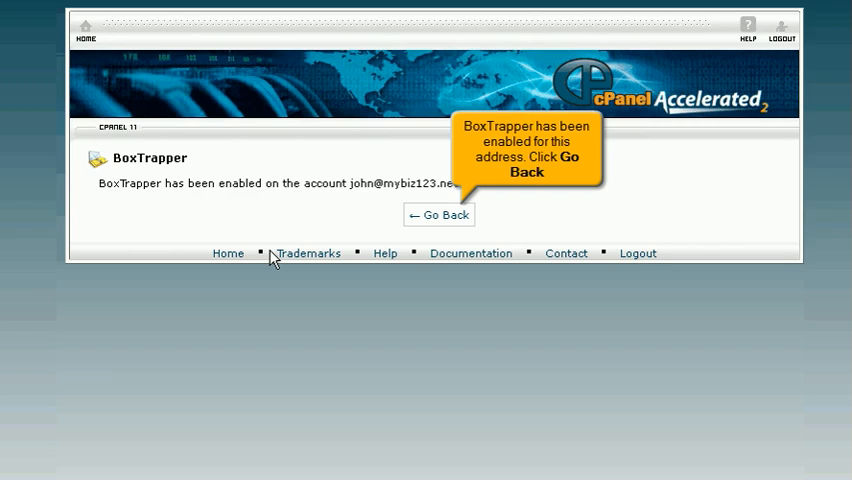
Step: Review BoxTrapper's log and queue settings and return to configuration without saving
click(438, 214)
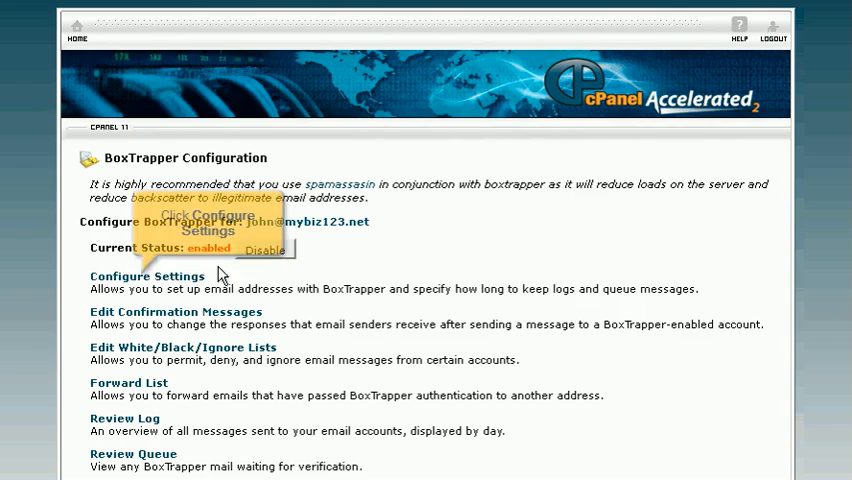
click(146, 276)
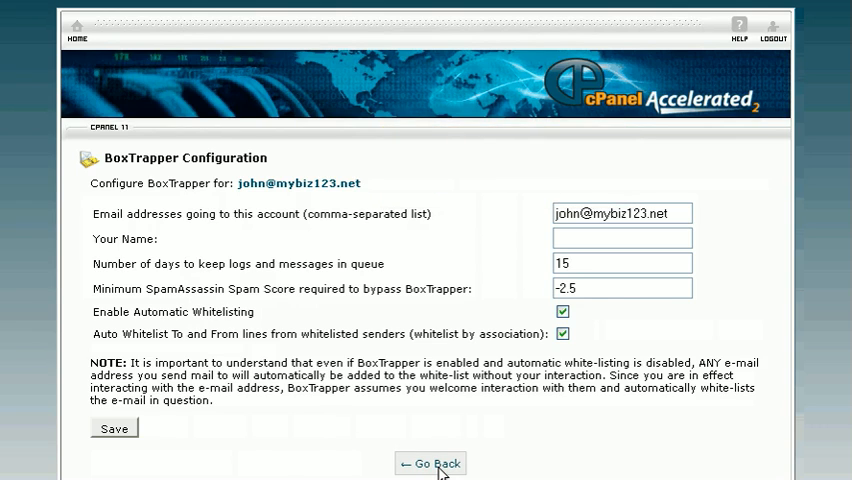
click(428, 462)
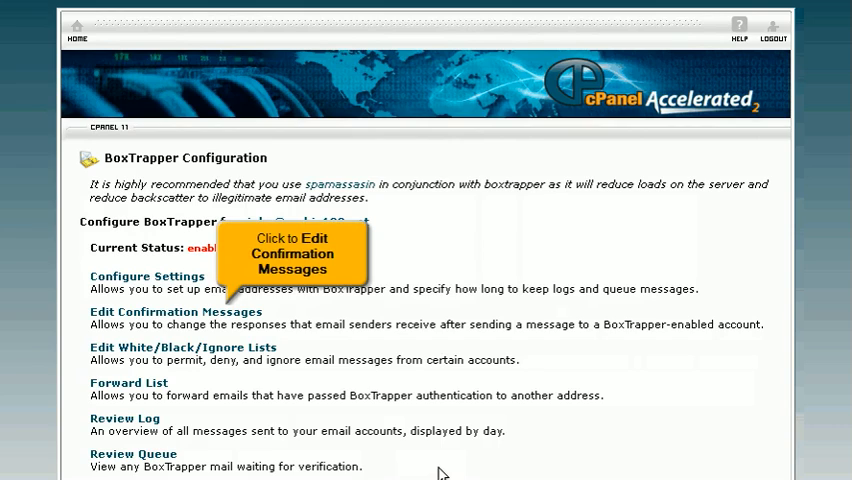
Step: Save the verifyreleased confirmation message and return to BoxTrapper configuration
click(172, 312)
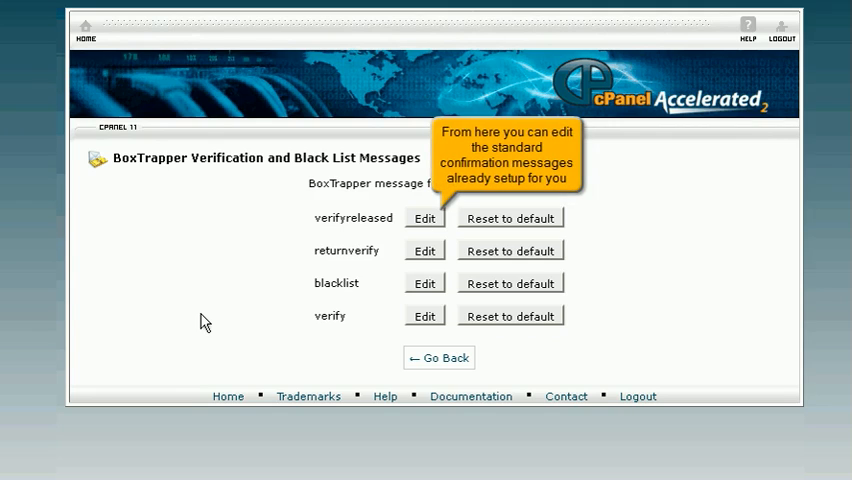
click(424, 218)
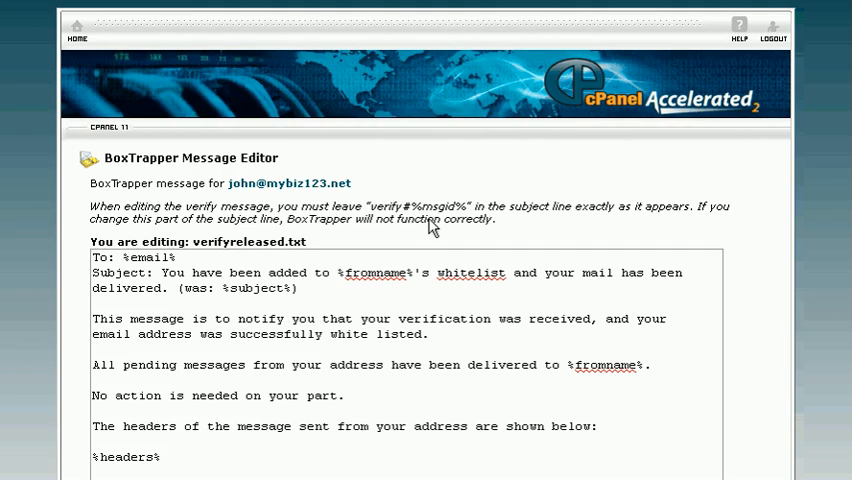
scroll(down, 3)
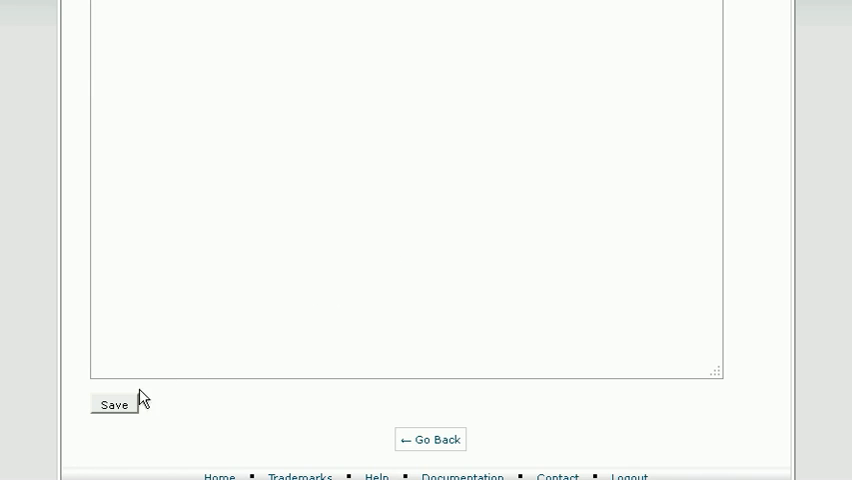
click(112, 404)
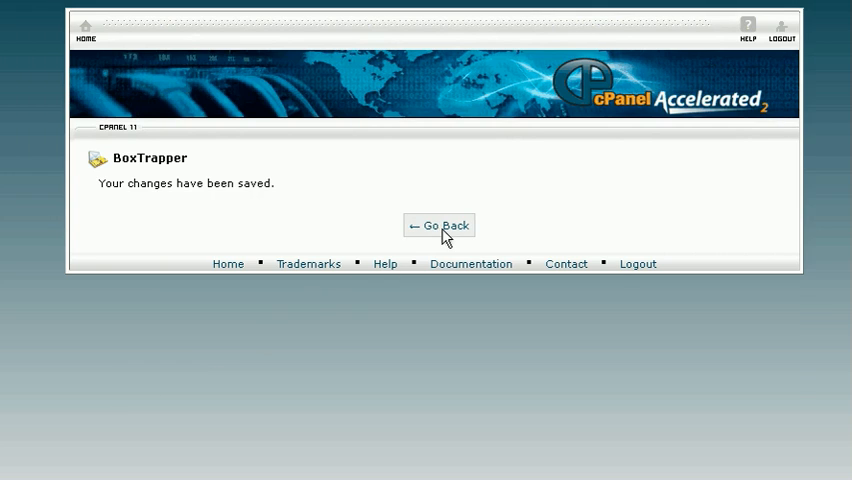
click(438, 224)
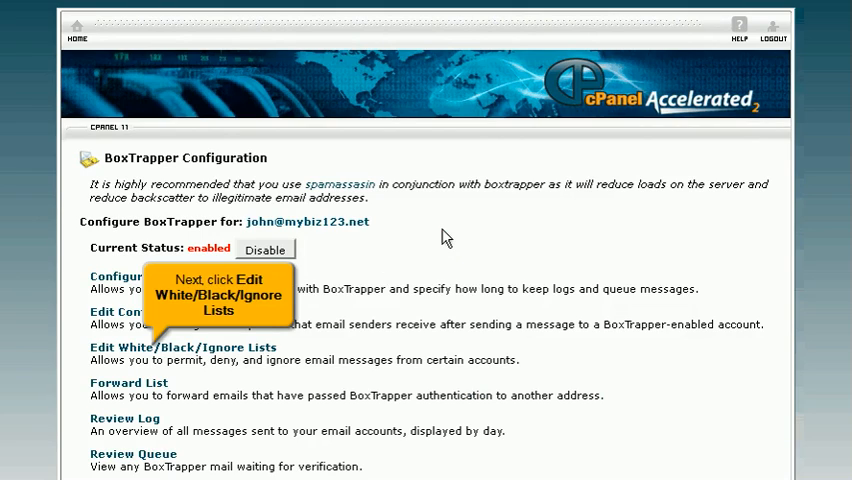
Step: Review the white/black/ignore lists unchanged, then return to the cPanel home page
click(180, 348)
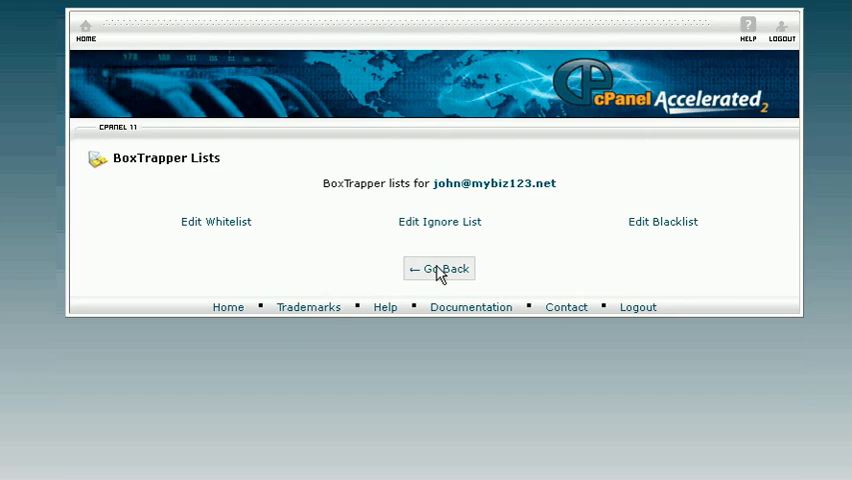
click(438, 268)
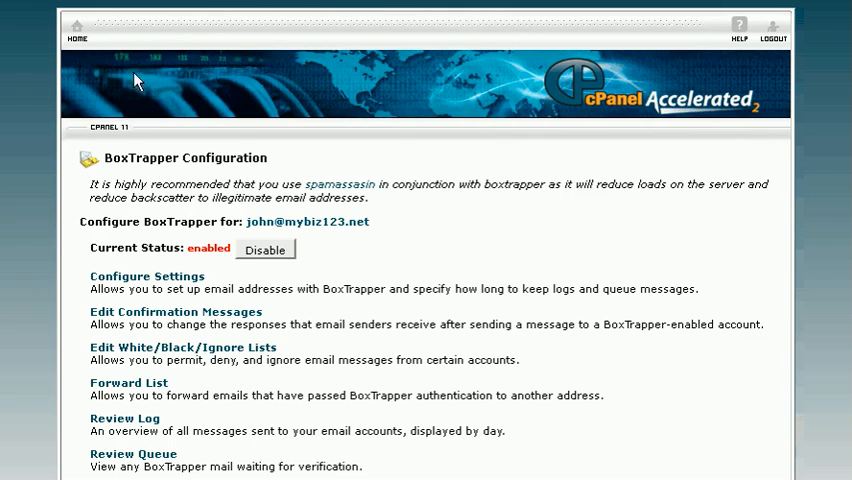
click(76, 30)
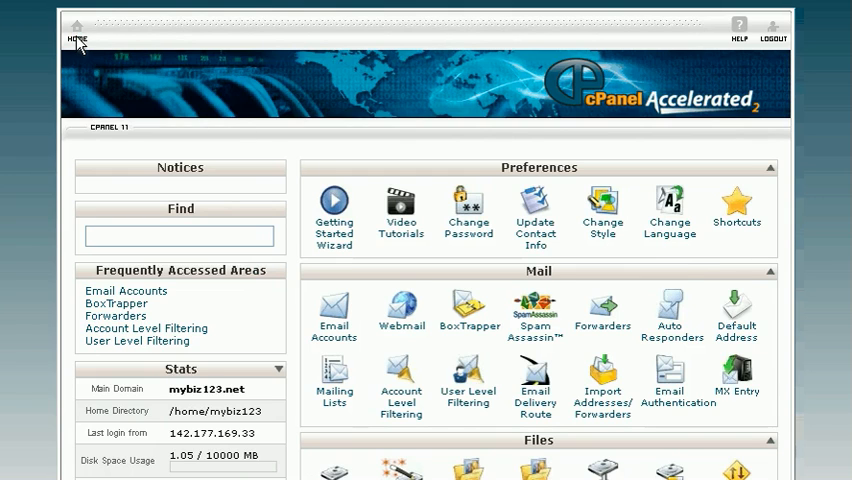
mouse_move(536, 310)
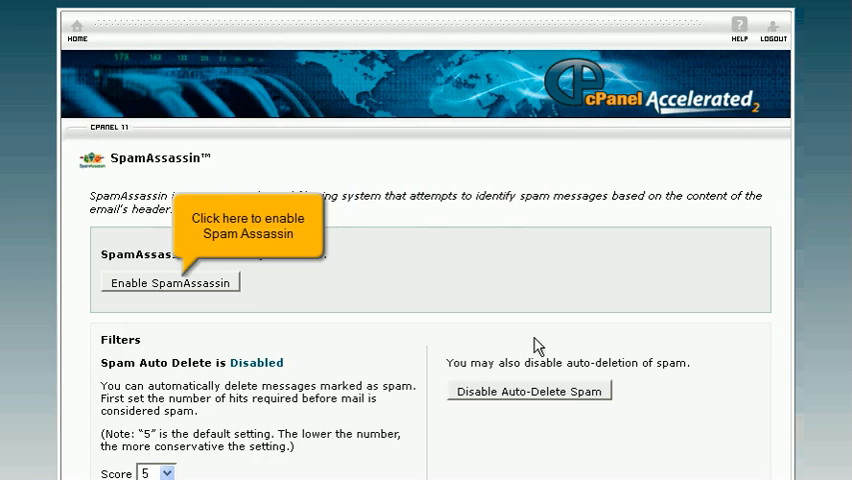
Step: Enable SpamAssassin for the account and return to its settings page
click(168, 282)
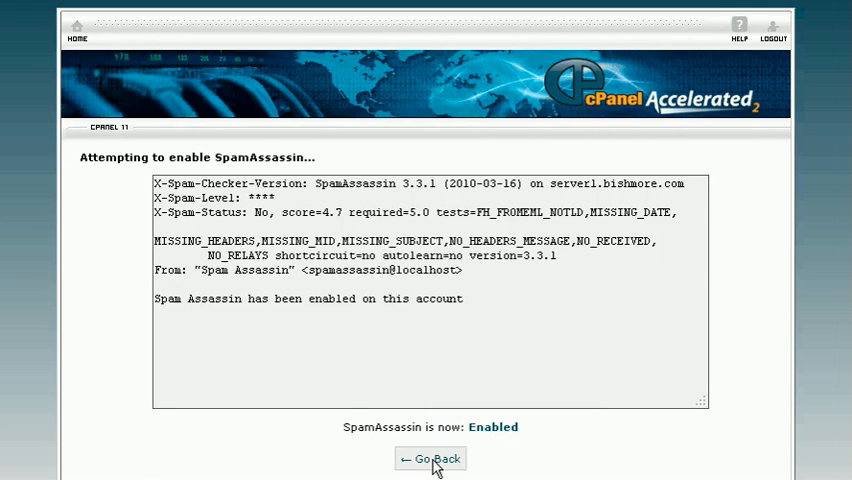
click(430, 458)
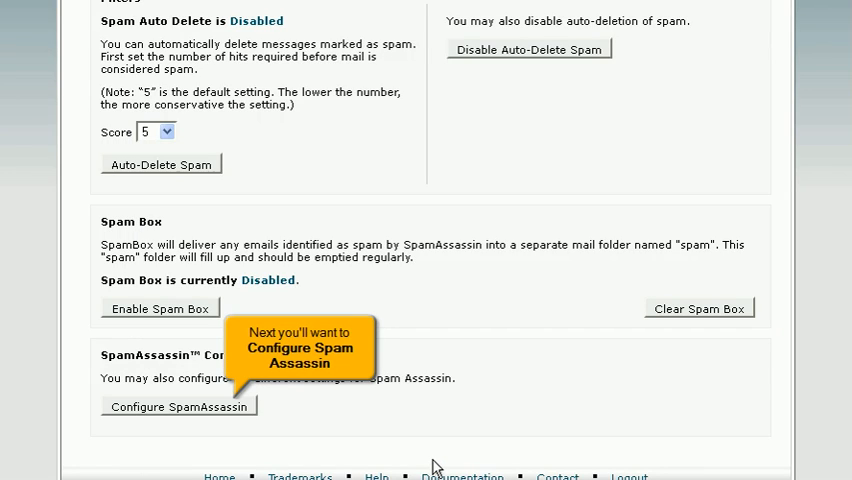
mouse_move(276, 432)
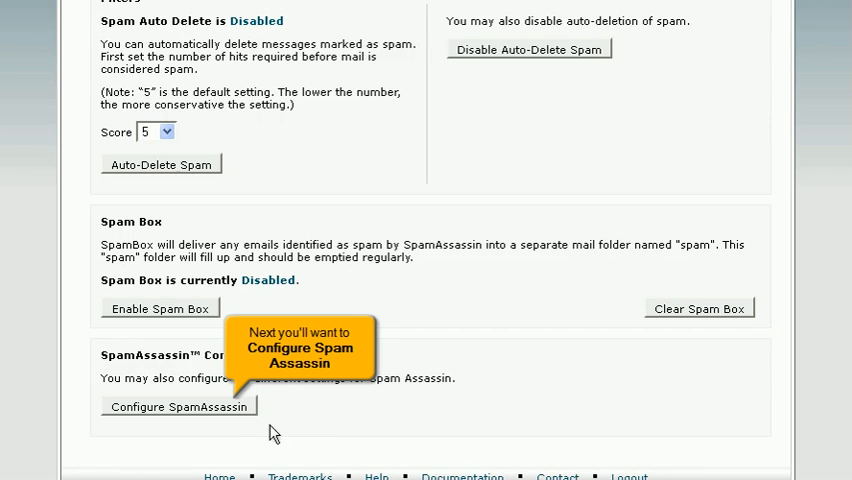
Step: Review SpamAssassin's configuration without saving and return to the cPanel home page
click(178, 406)
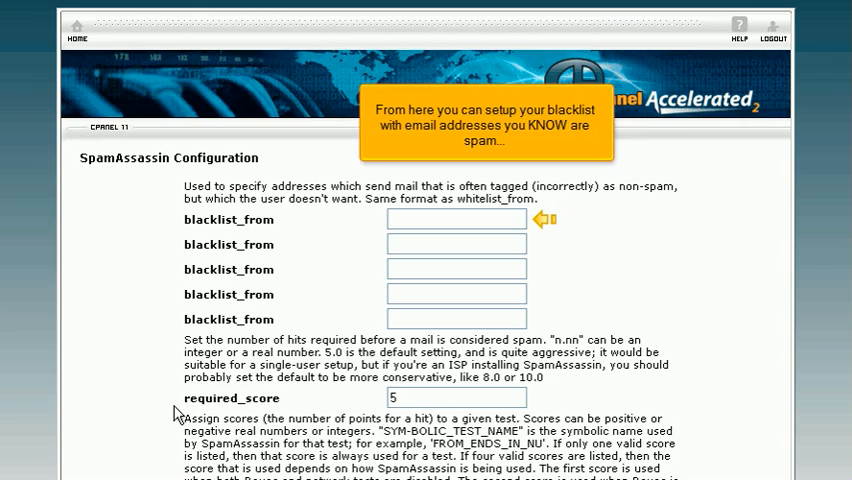
scroll(down, 3)
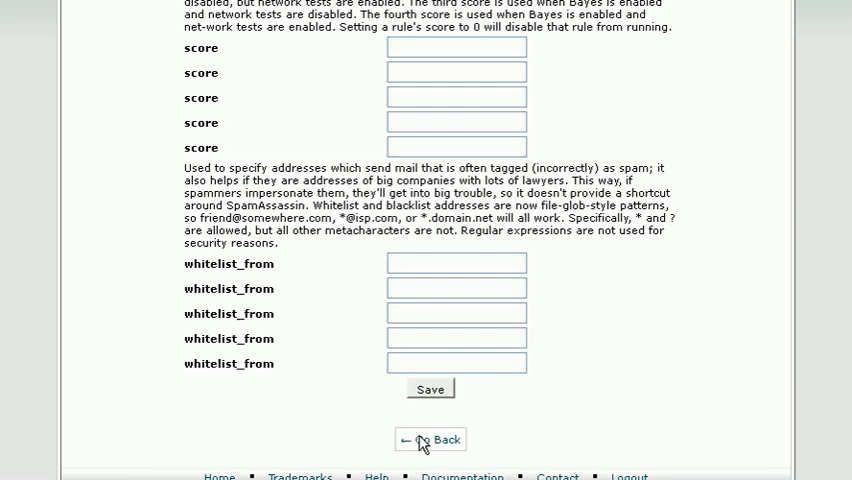
click(430, 440)
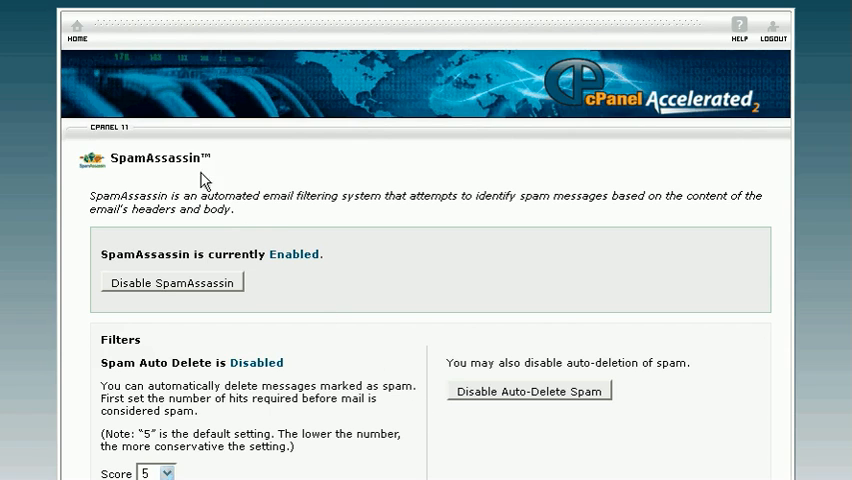
click(76, 32)
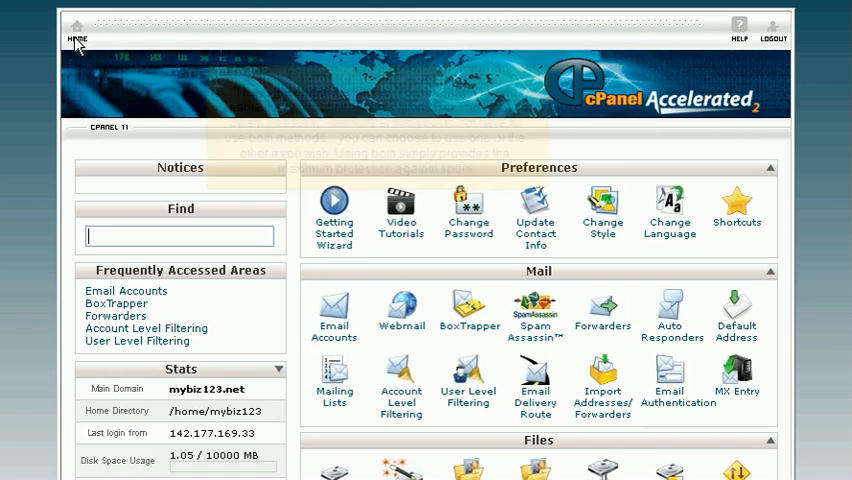